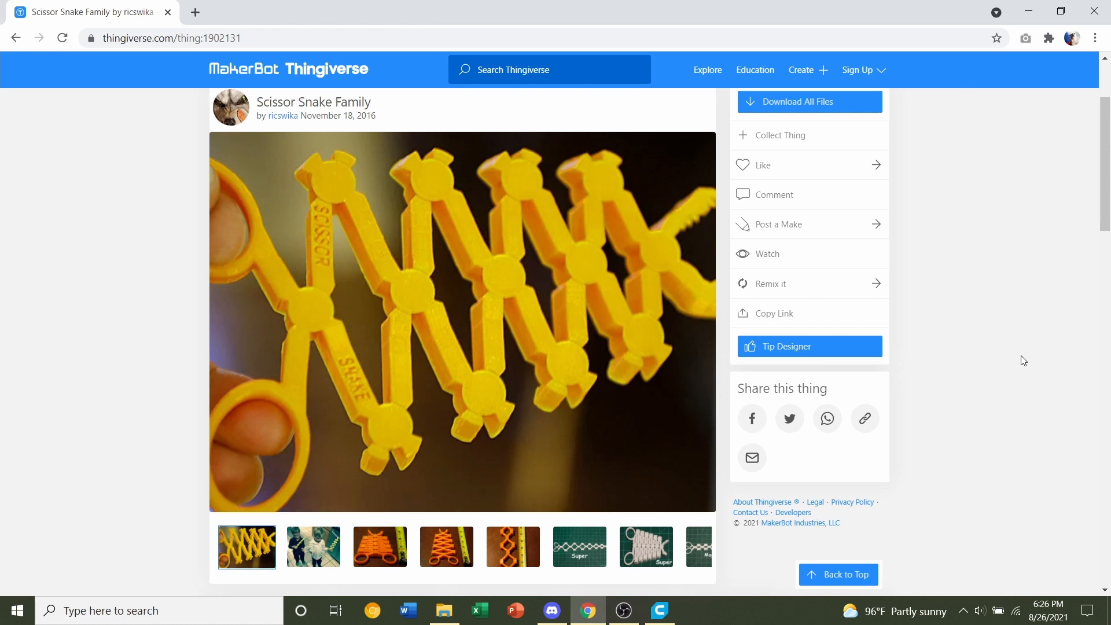
pyautogui.moveTo(969, 338)
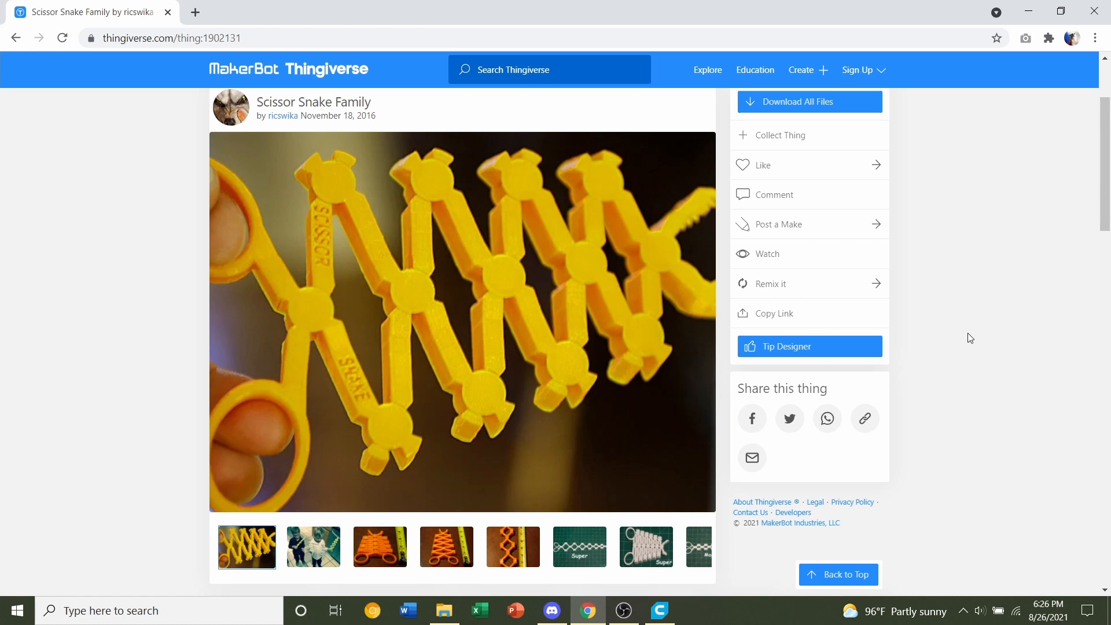
pyautogui.moveTo(303, 271)
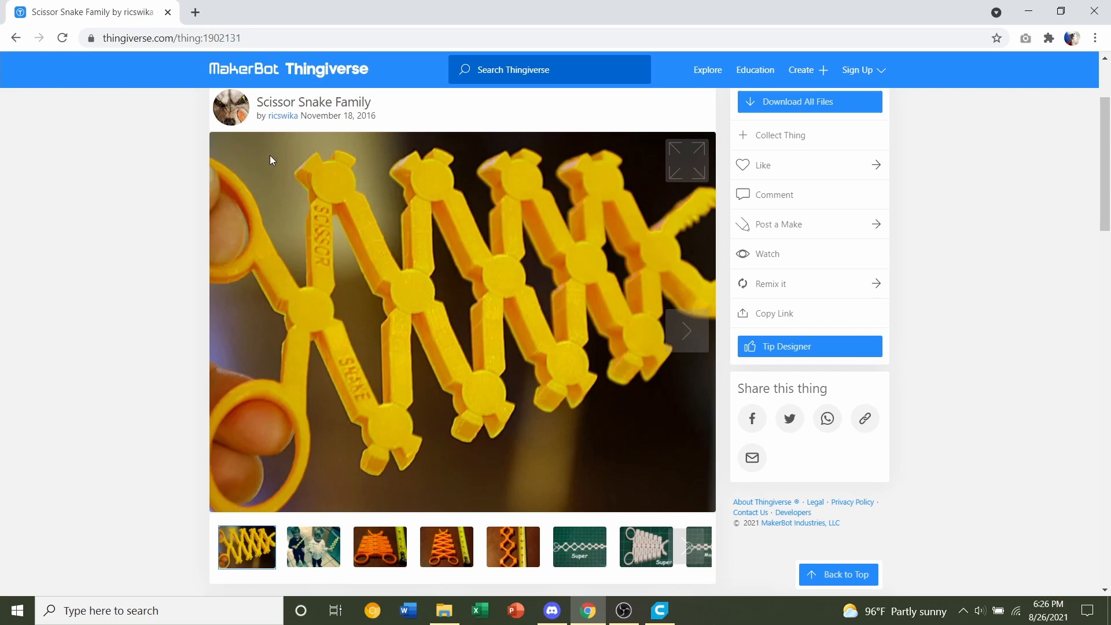
pyautogui.moveTo(274, 168)
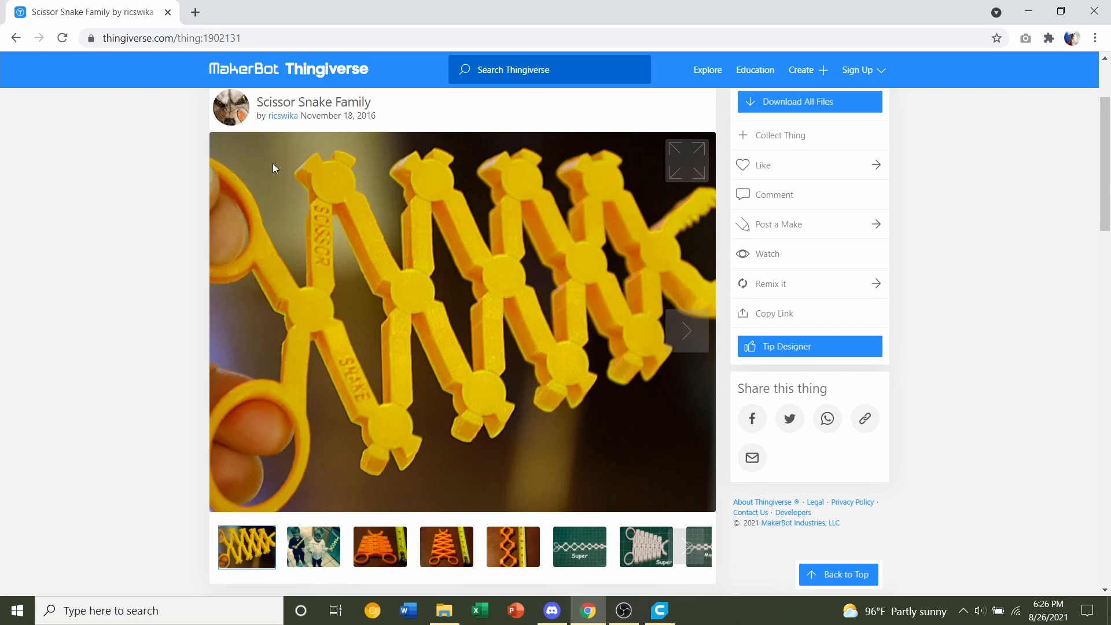
# Step: Show the Thing Files list and scroll down through the six Scissor Snake STL files
pyautogui.click(799, 102)
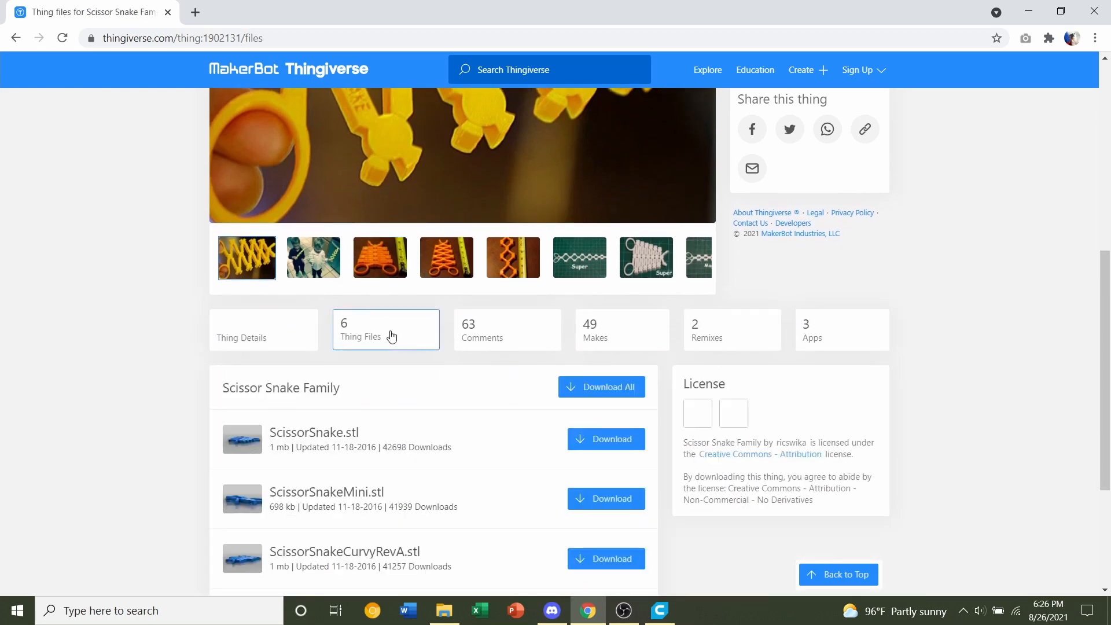
pyautogui.scroll(-3)
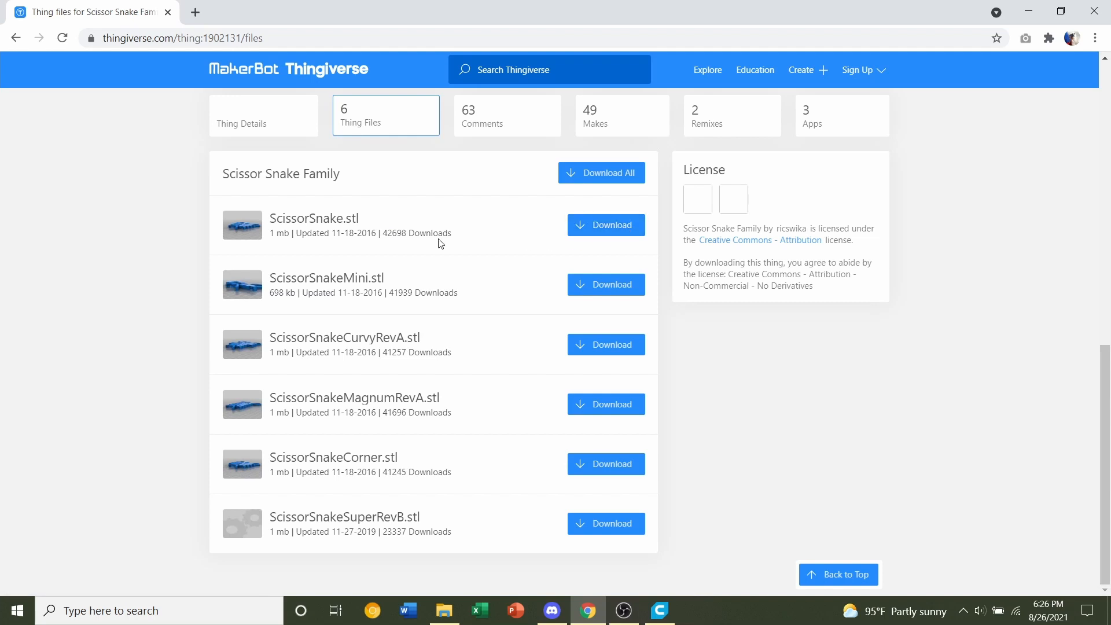
pyautogui.moveTo(272, 223)
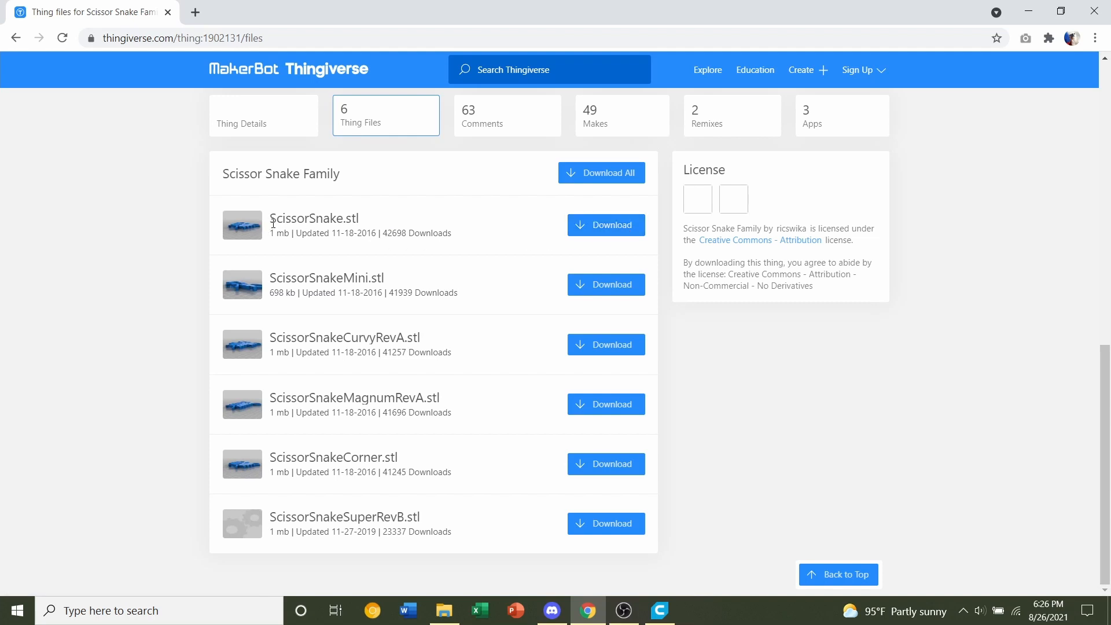
pyautogui.moveTo(425, 229)
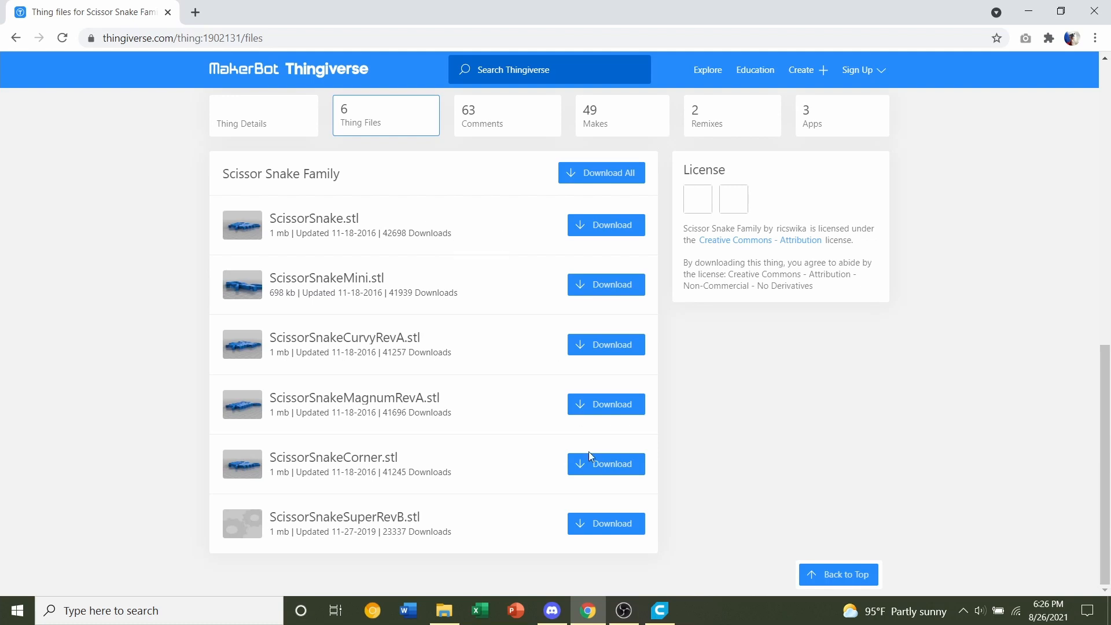
pyautogui.moveTo(375, 218)
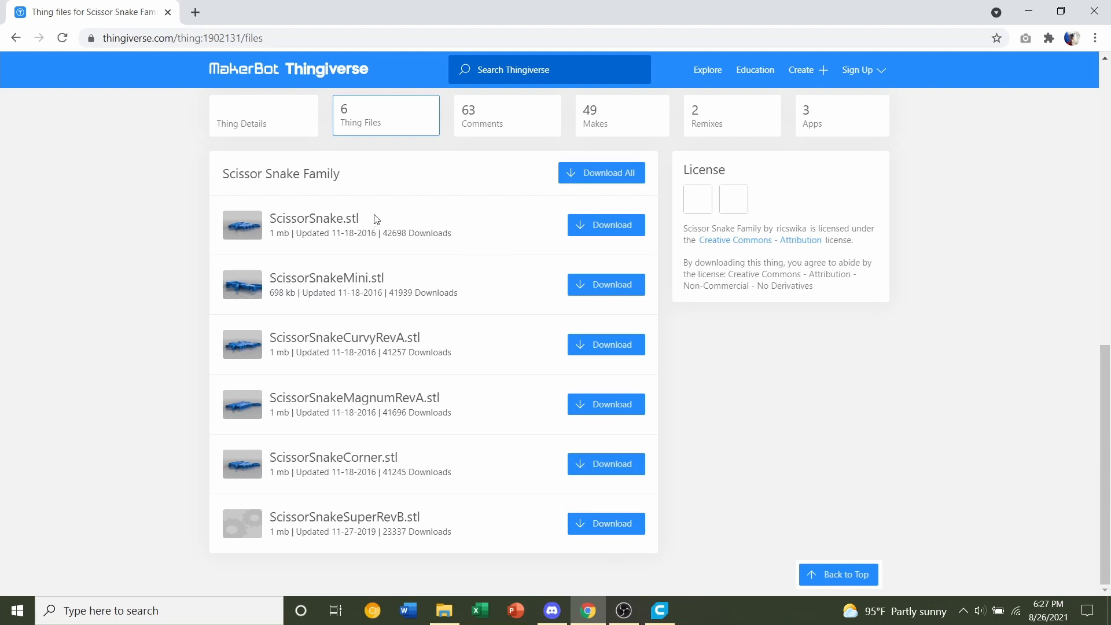
# Step: Return to Thing Details and scroll through the Scissor Snake summary and print instructions
pyautogui.click(243, 122)
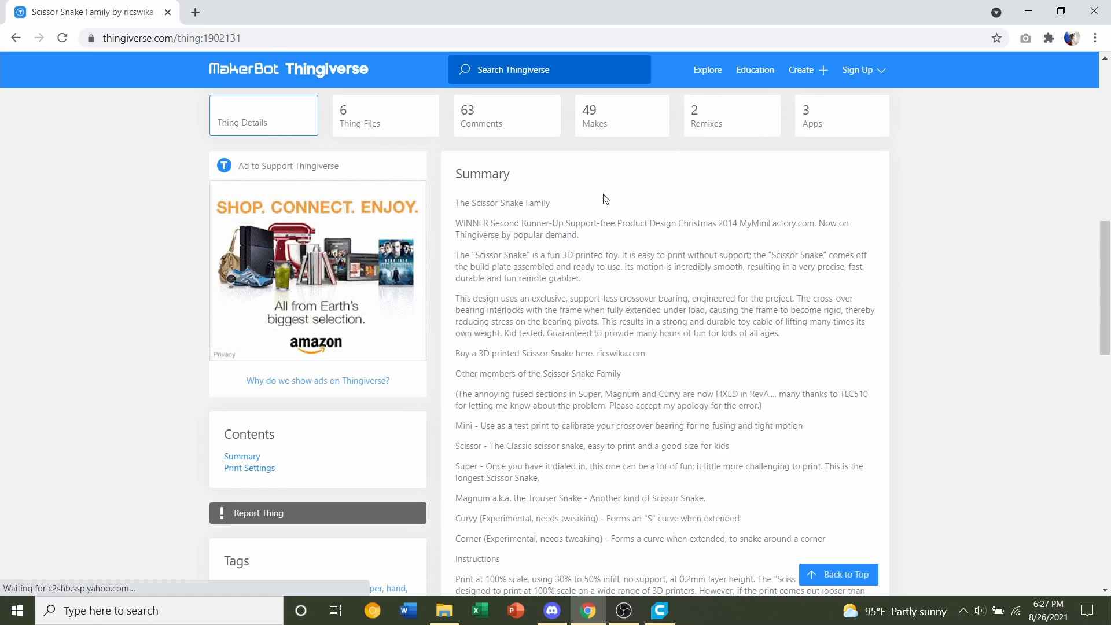
pyautogui.moveTo(673, 267)
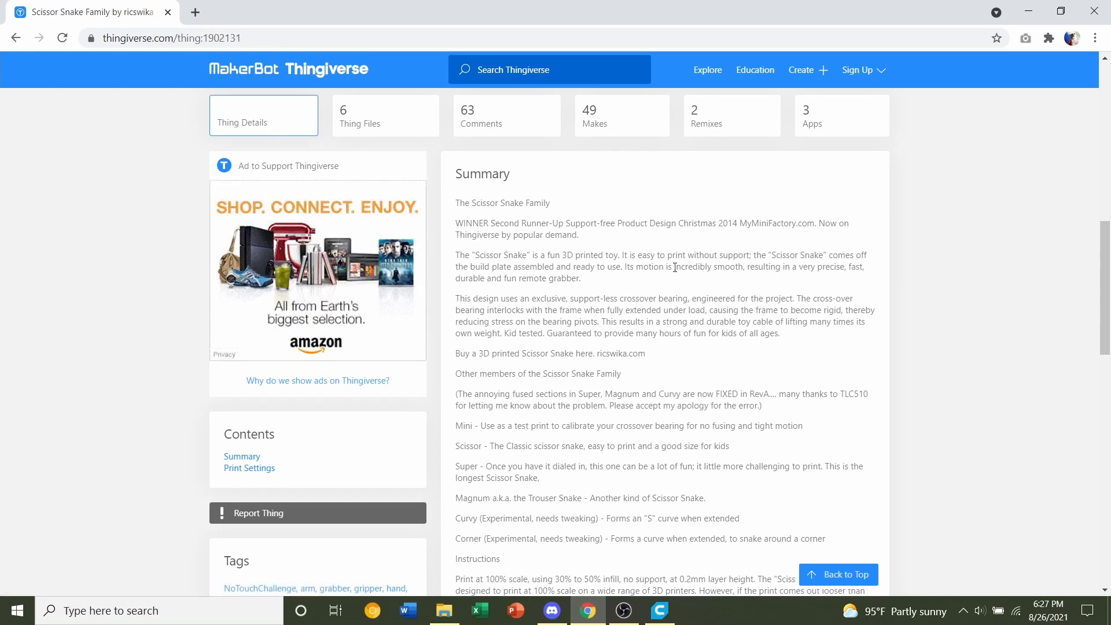
pyautogui.scroll(-3)
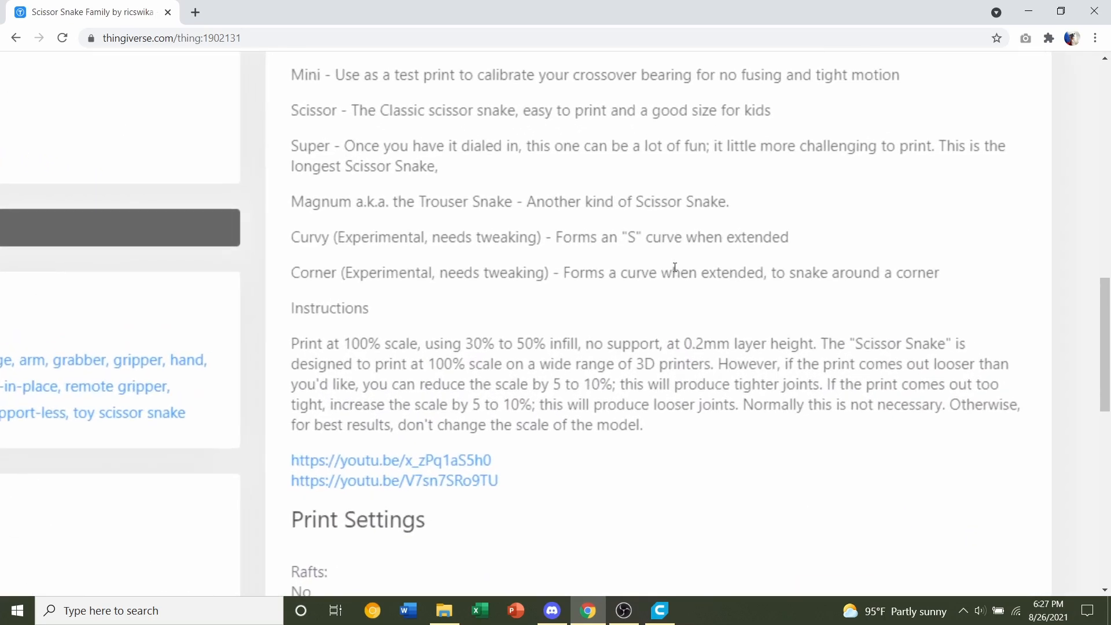
pyautogui.scroll(-3)
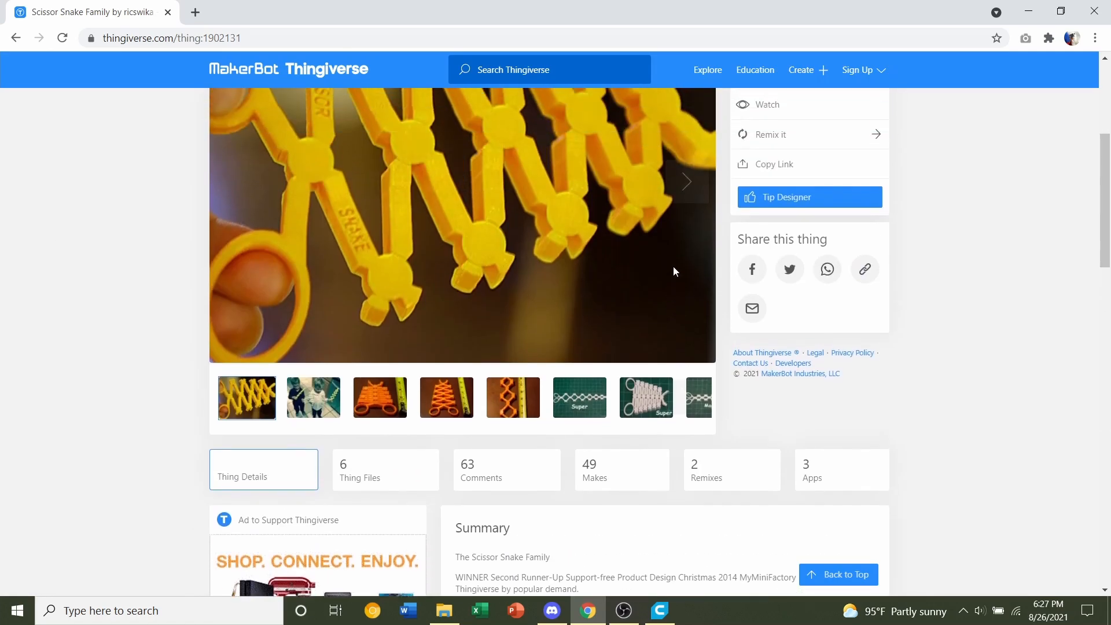
# Step: Return to the Thing Files list and download ScissorSnake.stl into Cura
pyautogui.scroll(-3)
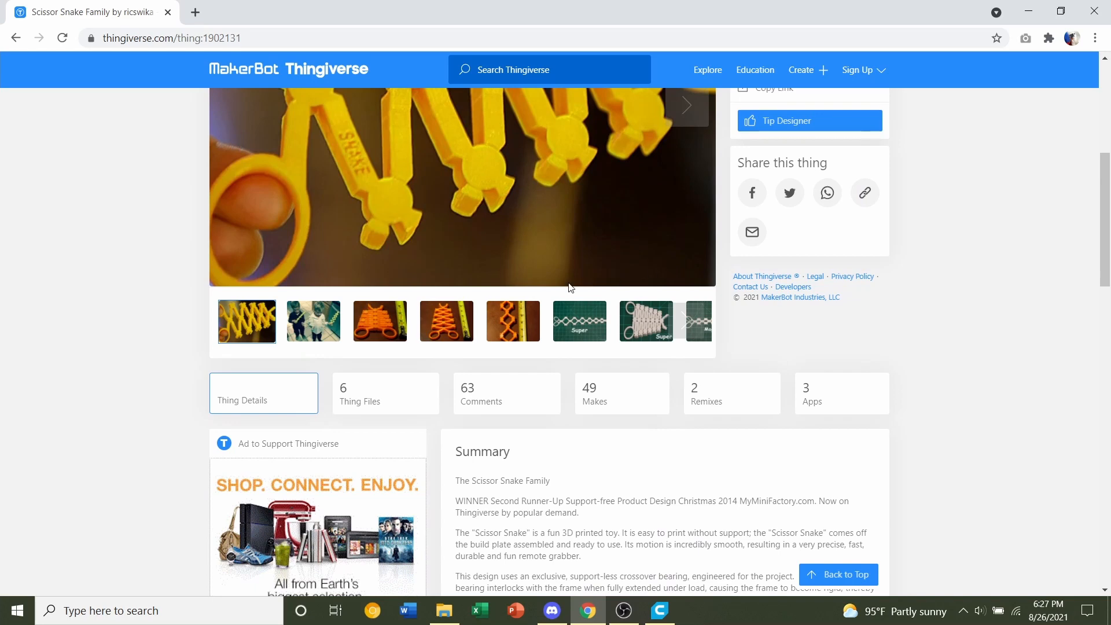
pyautogui.click(385, 393)
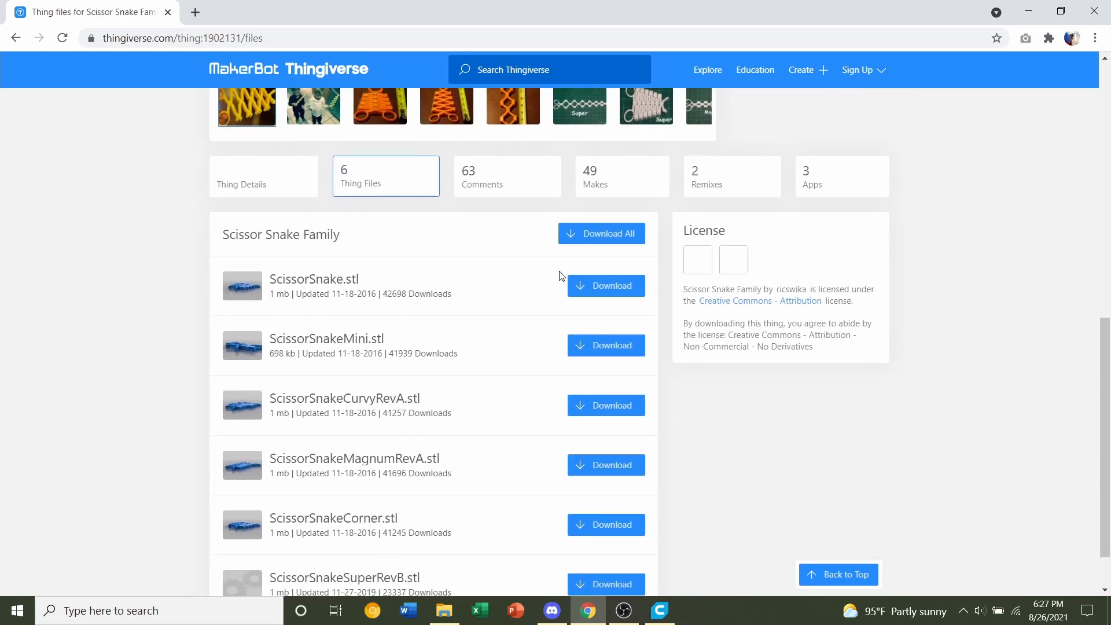
pyautogui.click(604, 285)
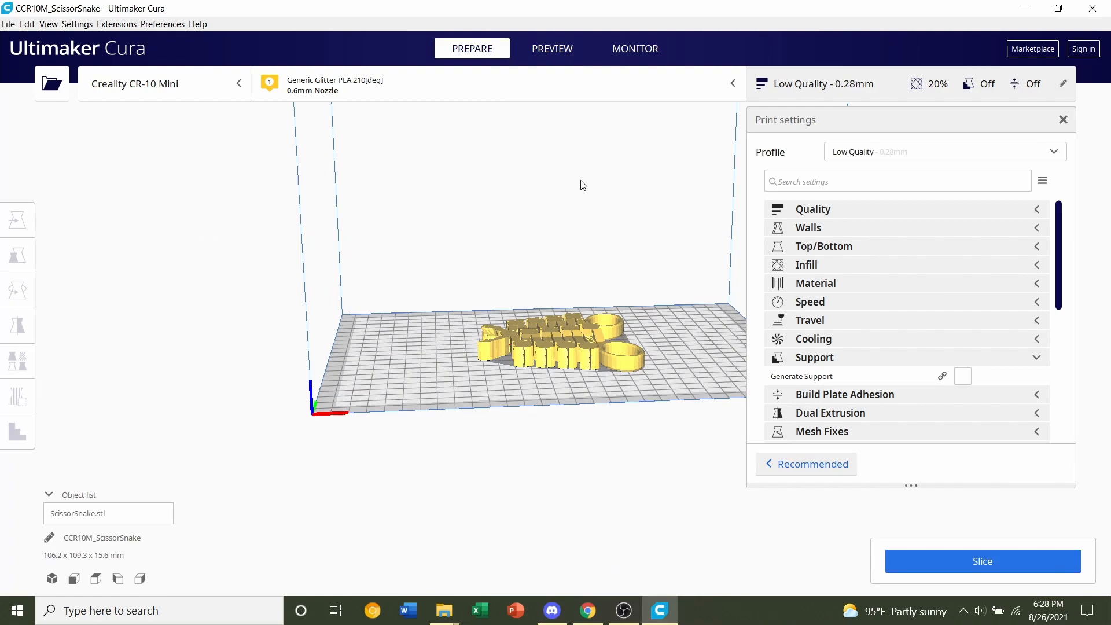
# Step: Orbit above the CR-10 Mini plate and zoom in on the ScissorSnake model
pyautogui.moveTo(580, 184); pyautogui.dragTo(507, 283)
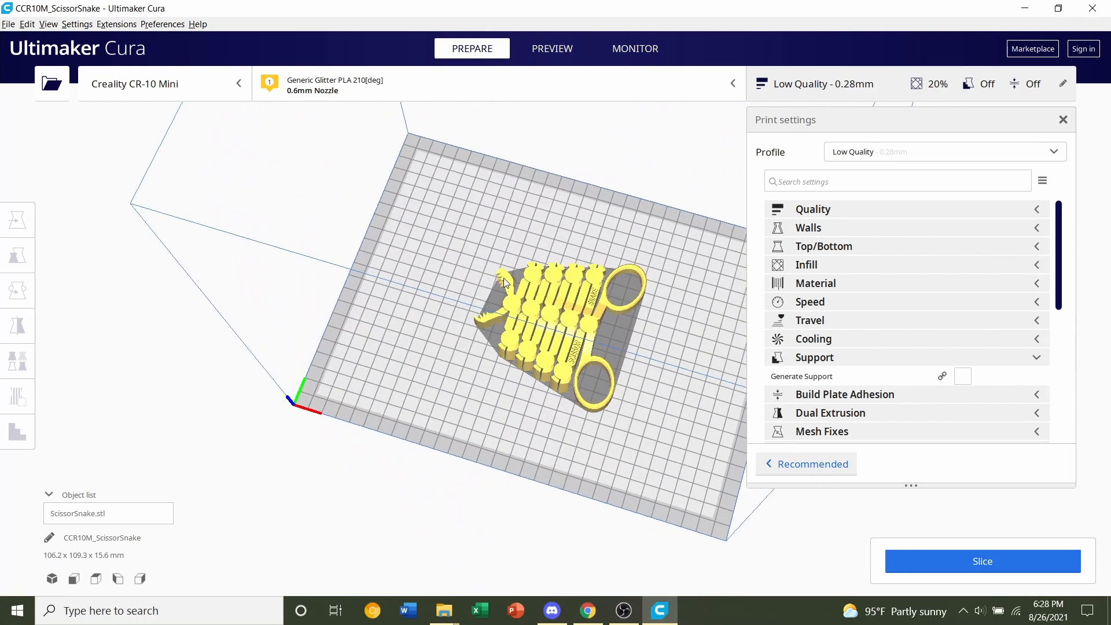
pyautogui.moveTo(503, 284); pyautogui.dragTo(567, 255)
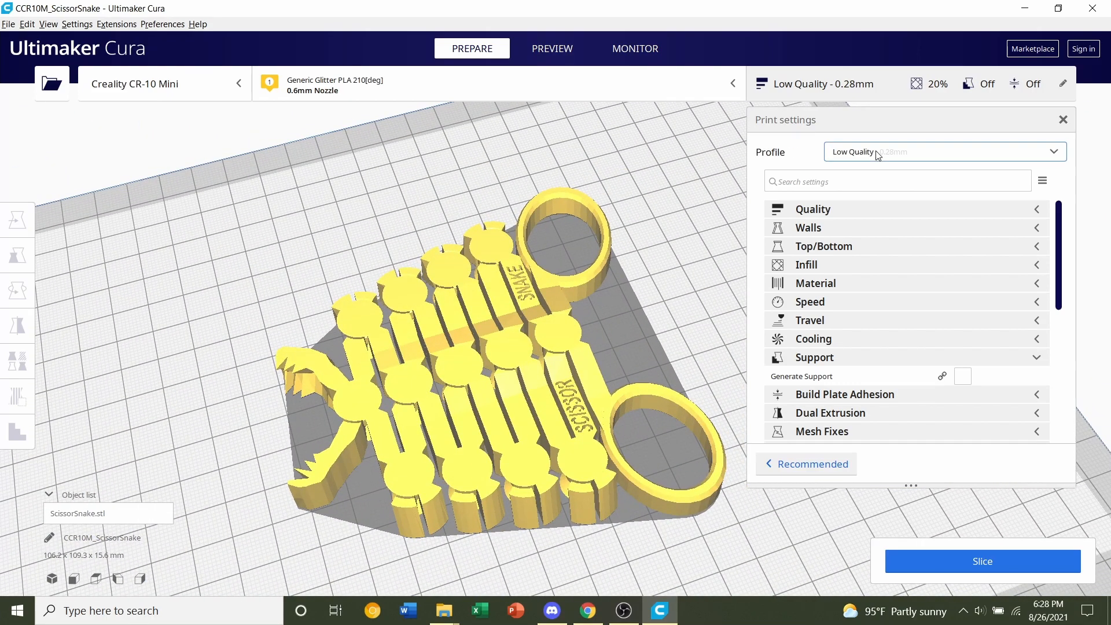
# Step: Switch the print profile from Low Quality 0.28 mm to Standard Quality 0.2 mm
pyautogui.click(942, 152)
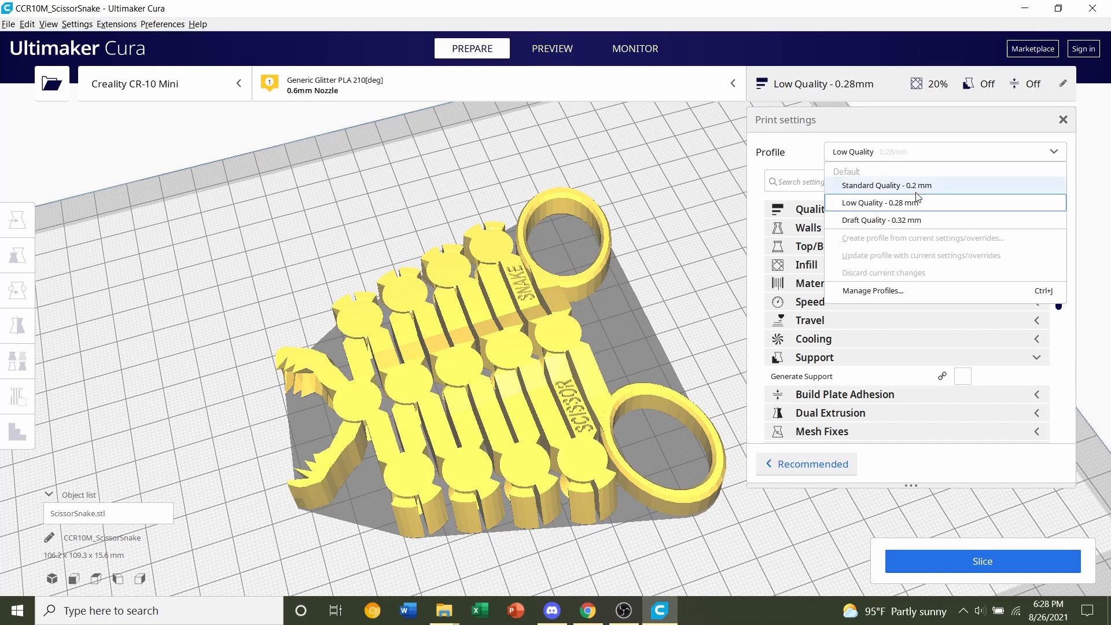
pyautogui.click(884, 185)
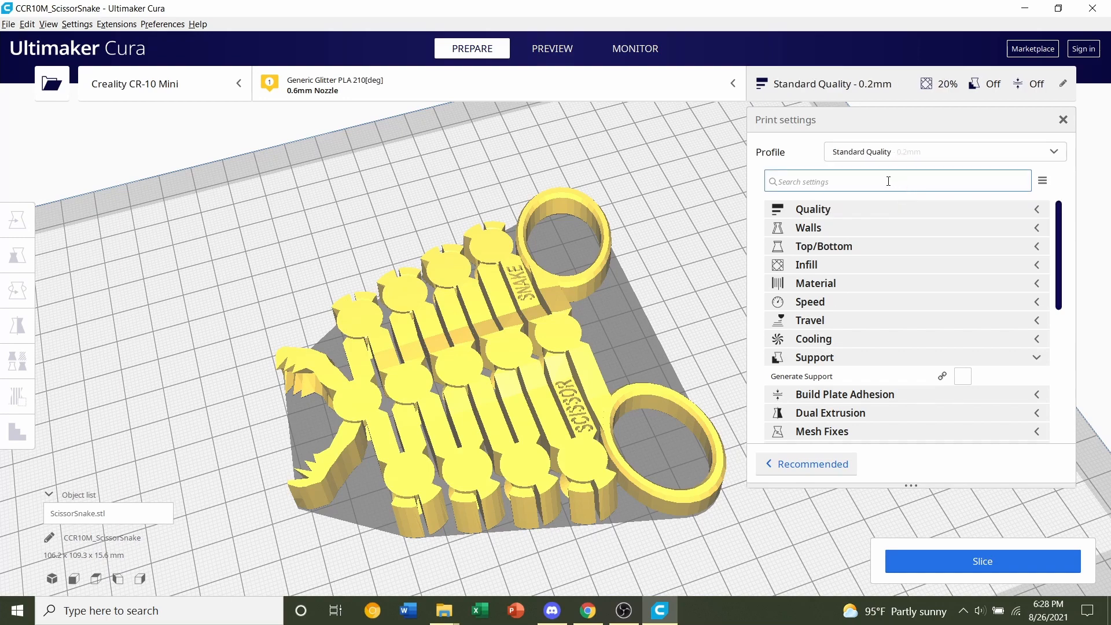
pyautogui.moveTo(608, 185)
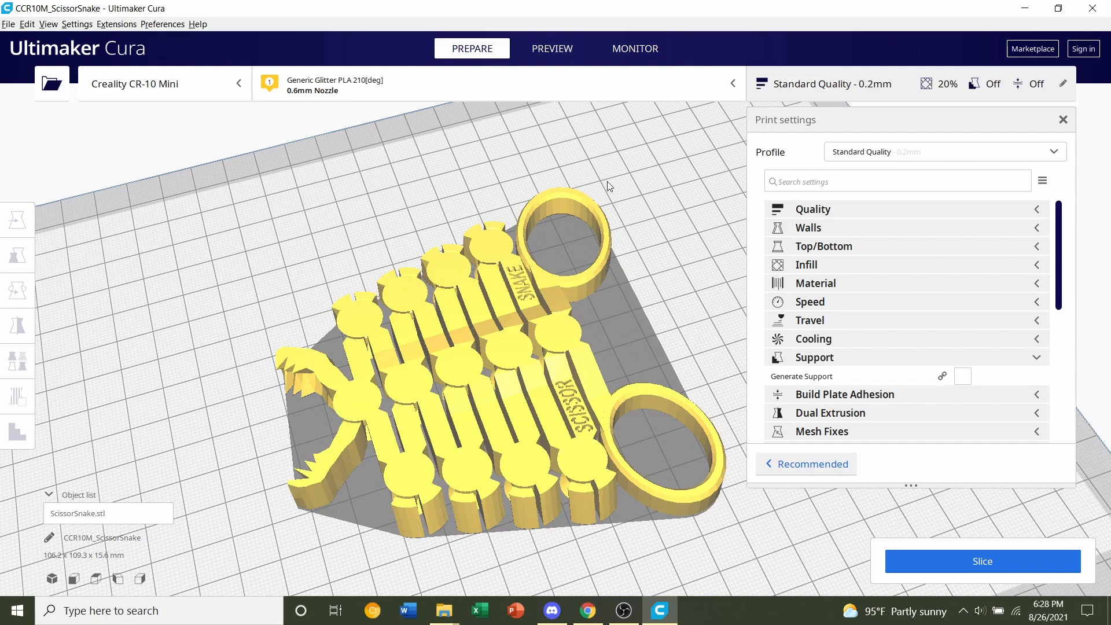
pyautogui.moveTo(602, 366)
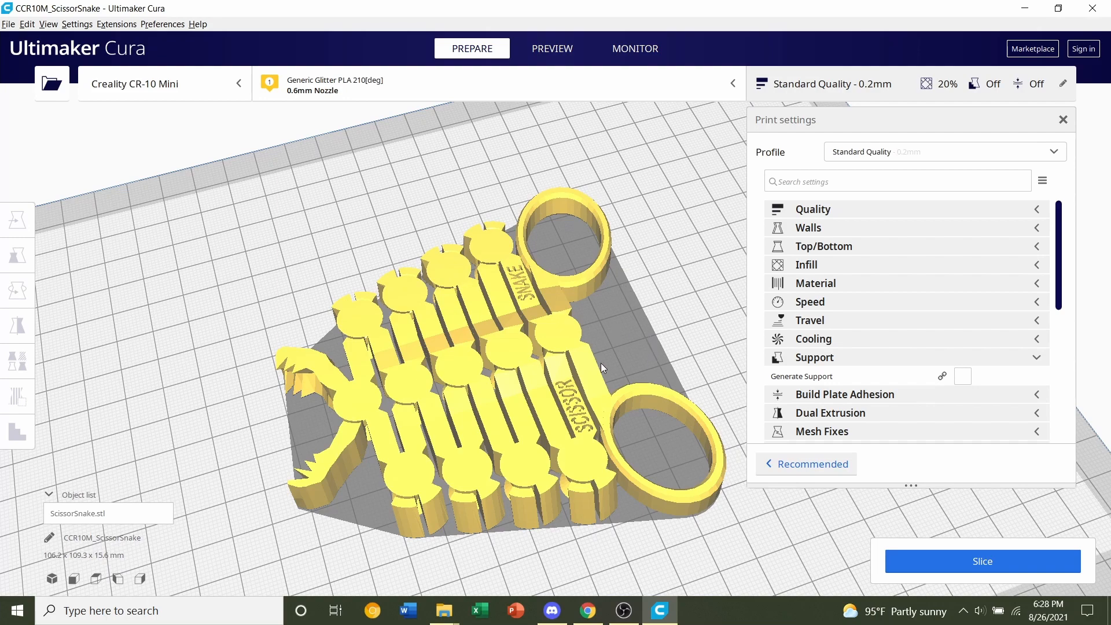
pyautogui.moveTo(604, 358)
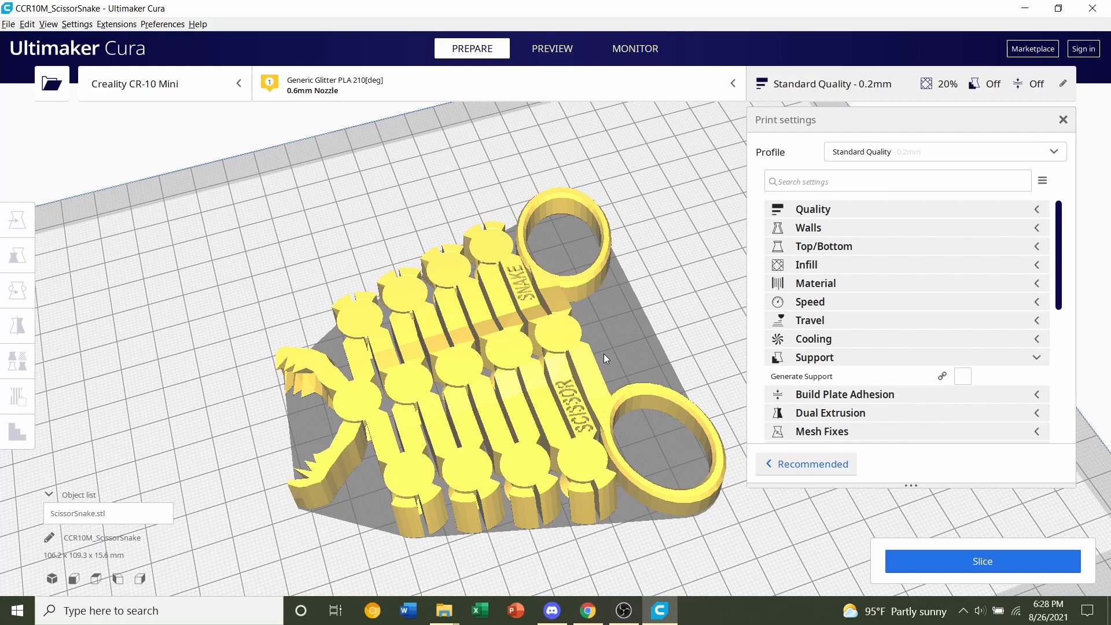
pyautogui.moveTo(587, 328)
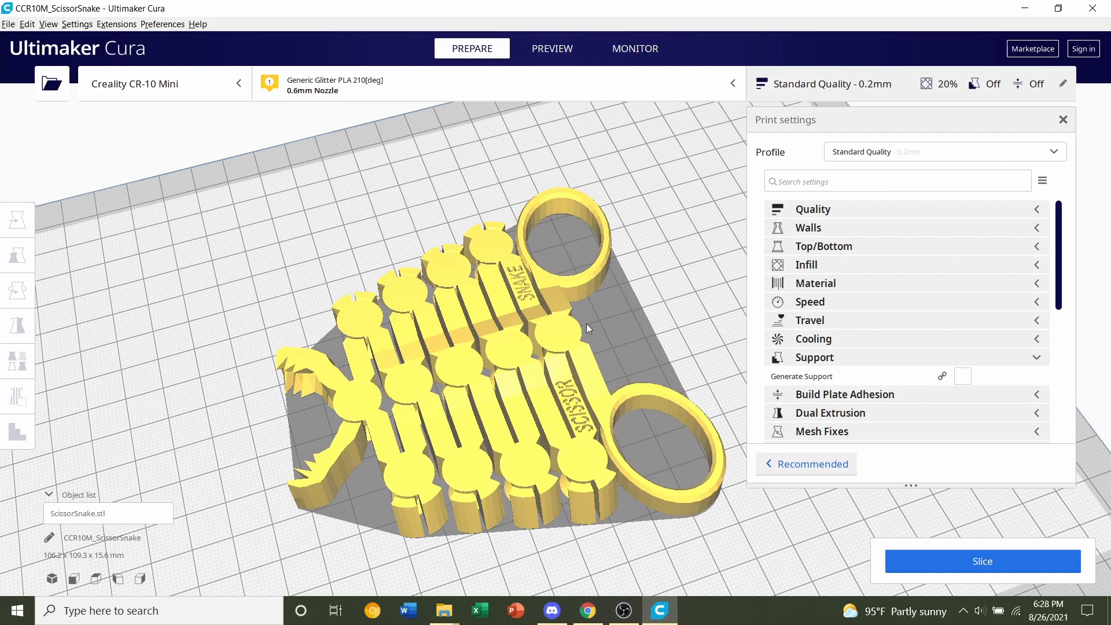
# Step: Change Infill Density from 20% to 30% in the Infill settings
pyautogui.click(805, 264)
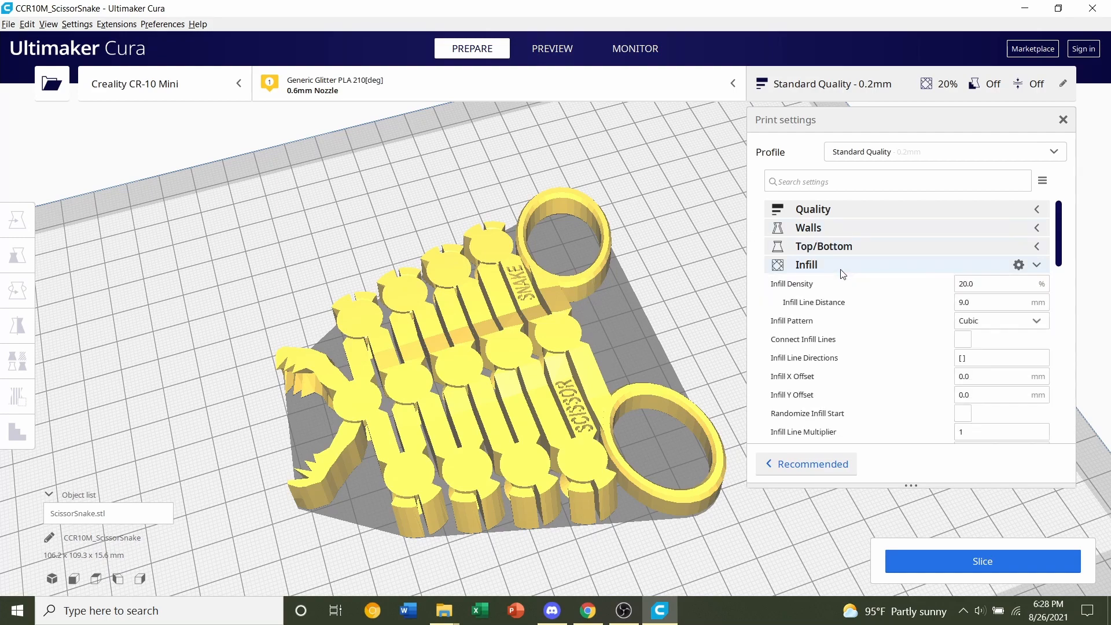
pyautogui.click(999, 283)
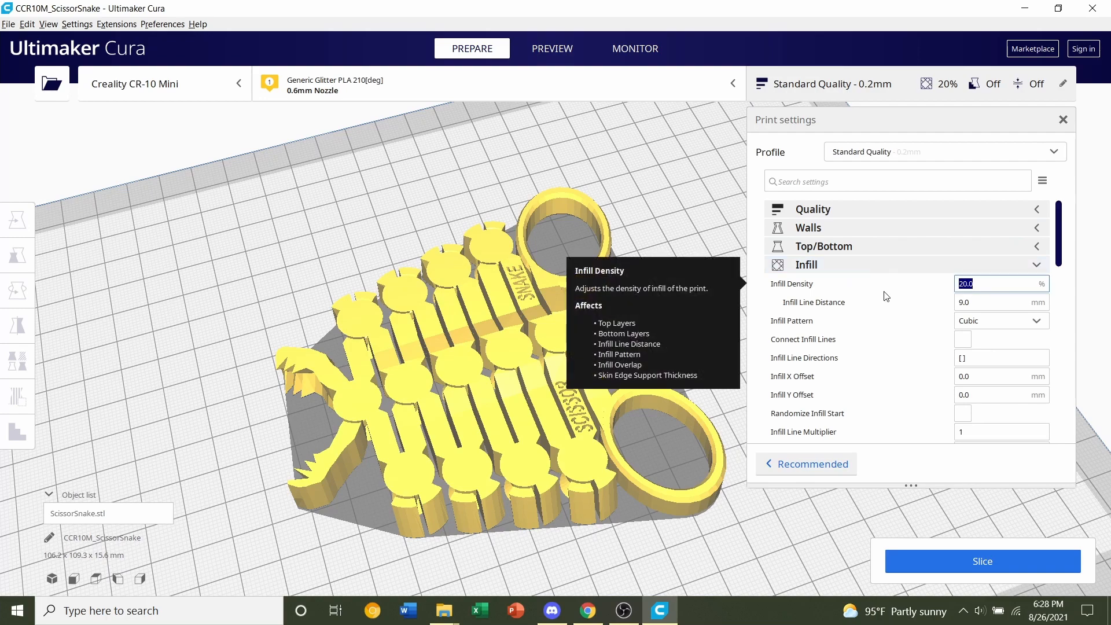
pyautogui.write('30')
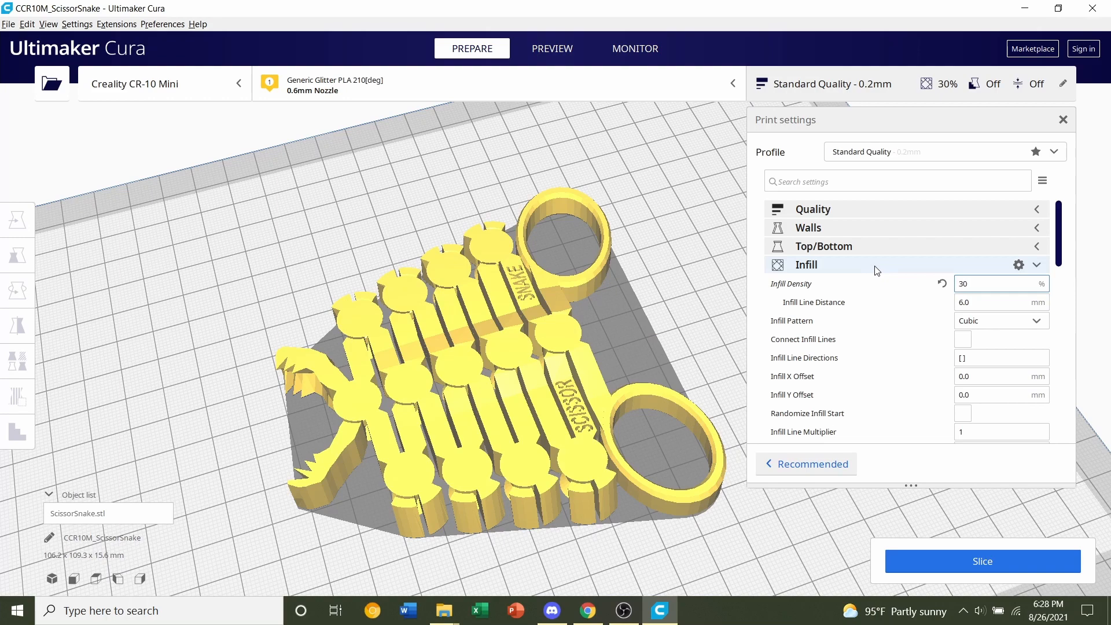
pyautogui.click(999, 284)
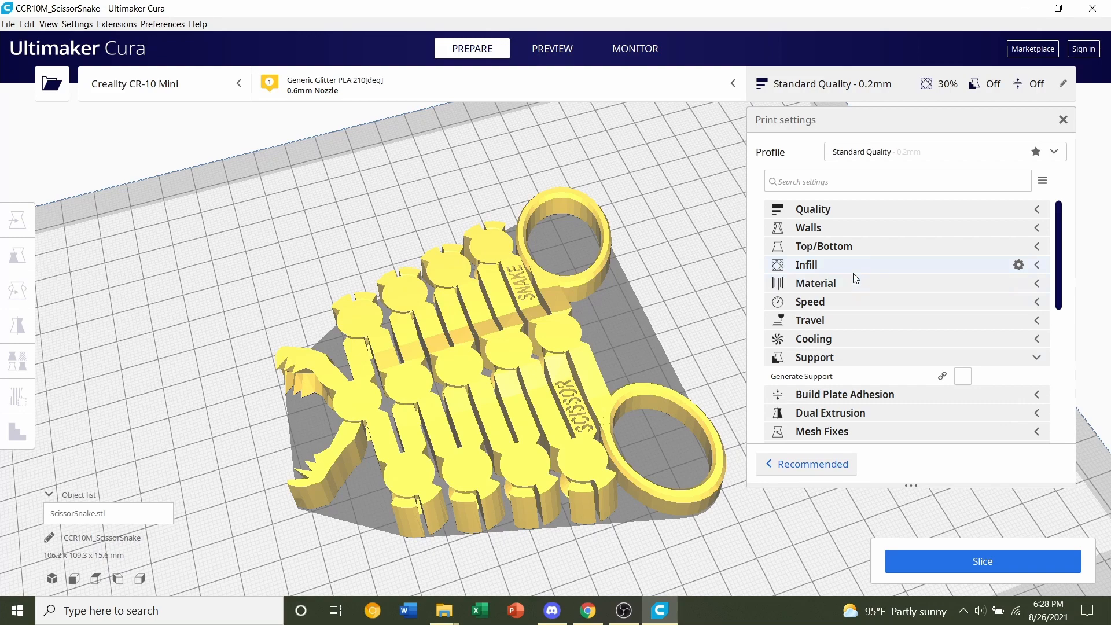
# Step: Confirm support is off and adhesion is Skirt, then slice the ScissorSnake model
pyautogui.scroll(-3)
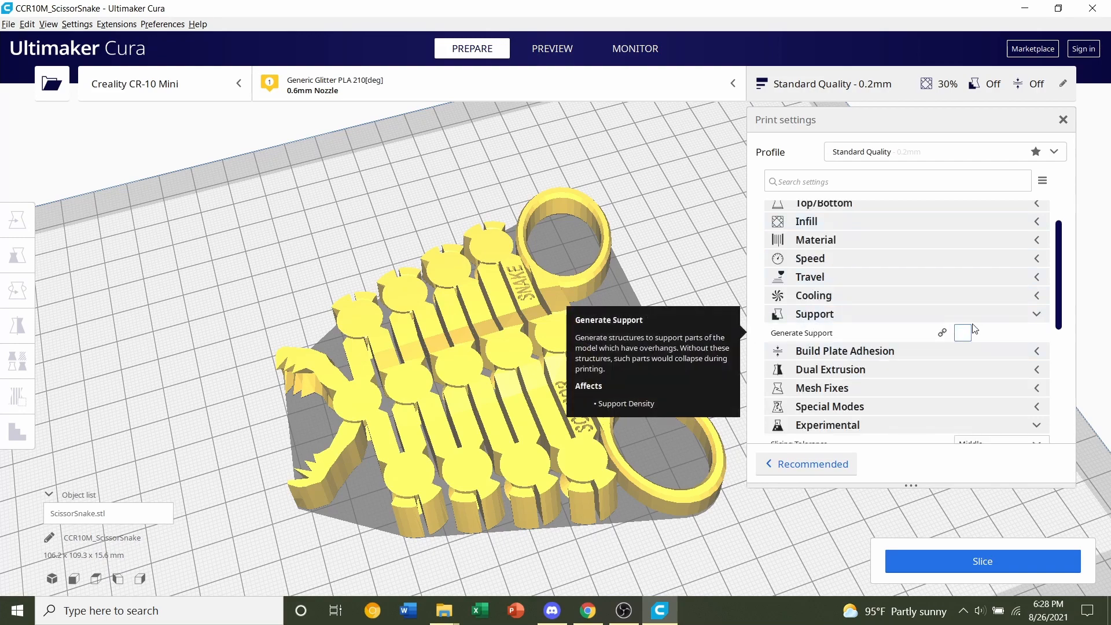
pyautogui.moveTo(416, 401)
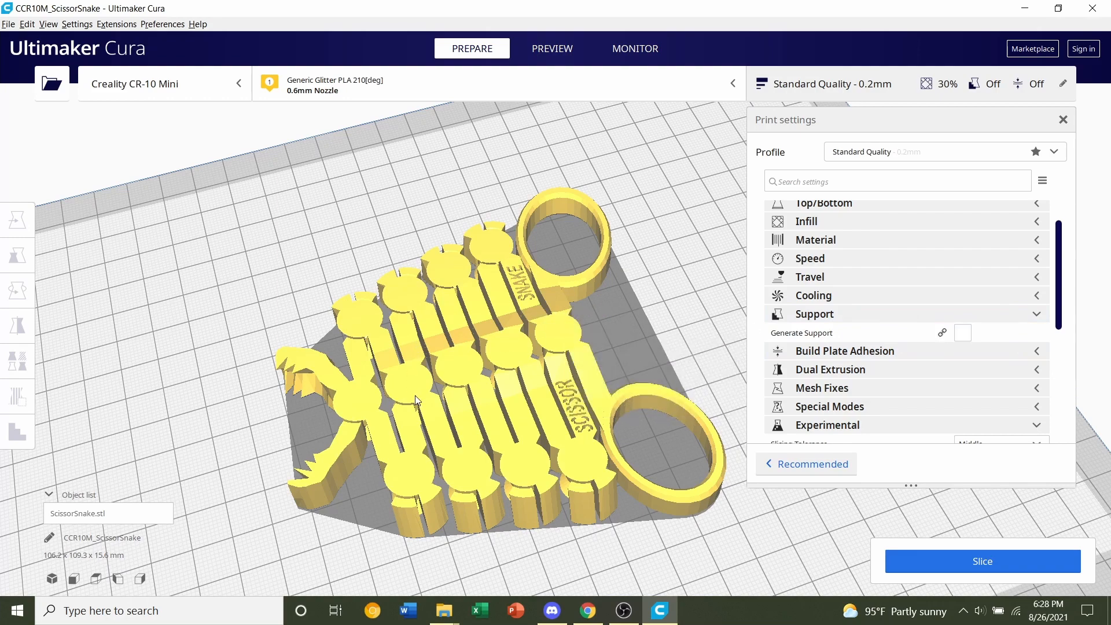
pyautogui.scroll(-3)
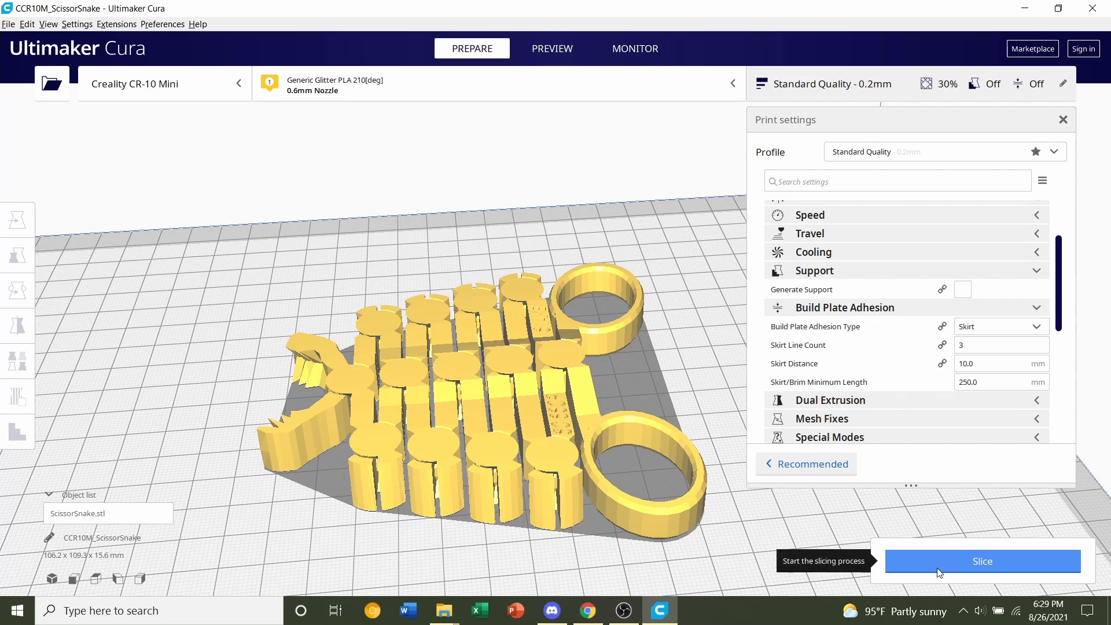
pyautogui.click(981, 561)
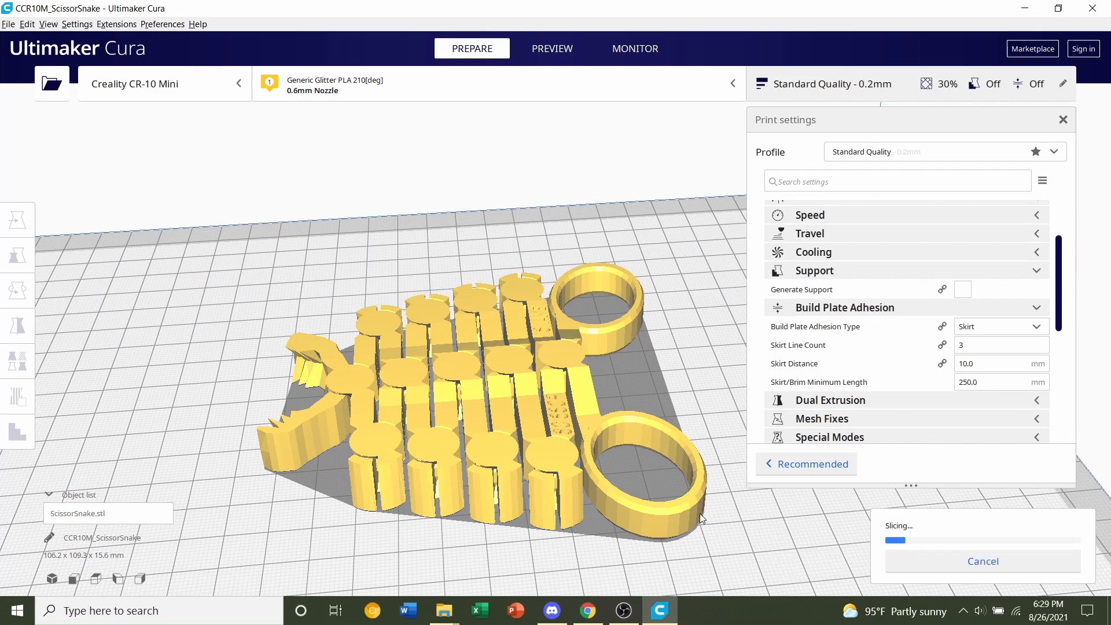